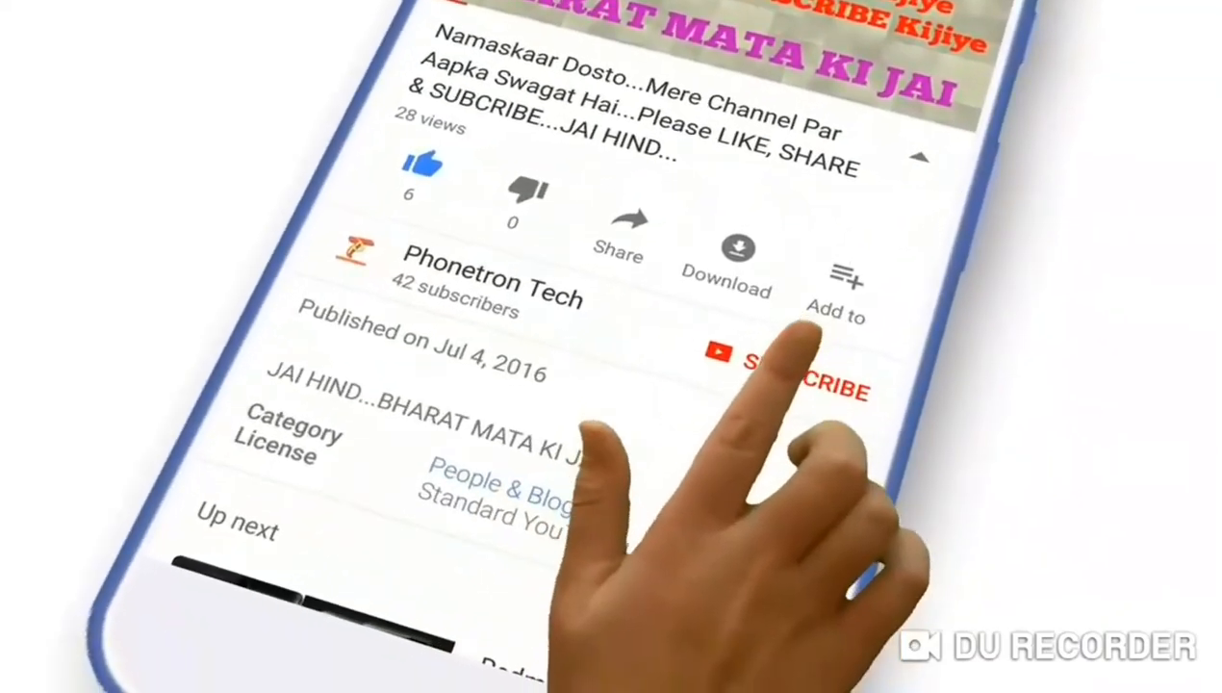
Subscribe to the video's channel using the SUBSCRIBE button
left_click(789, 371)
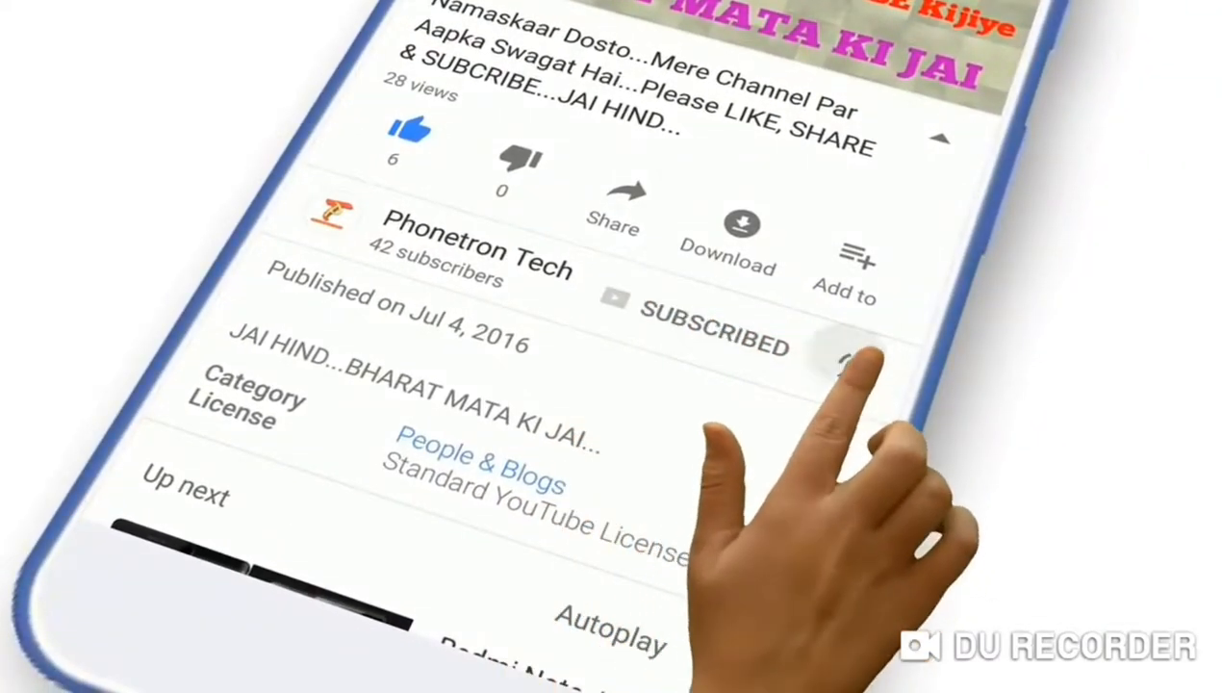
left_click(851, 361)
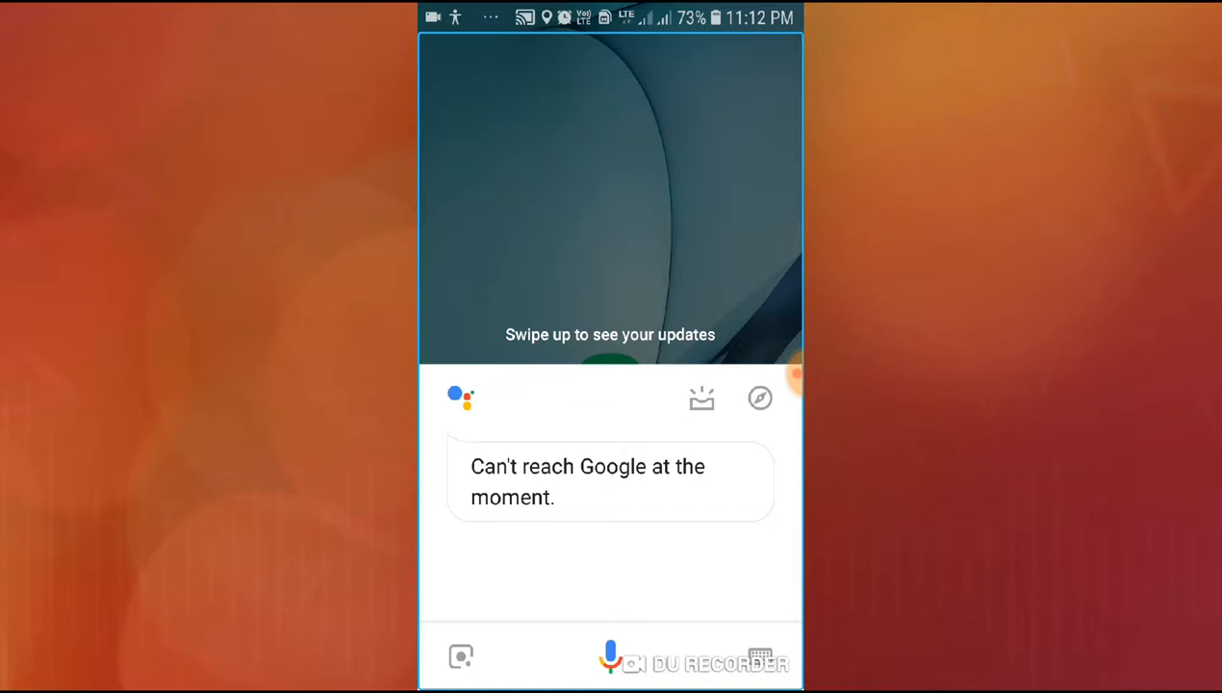
Go to the Assistant's Explore page of suggested actions via the compass icon
left_click(759, 656)
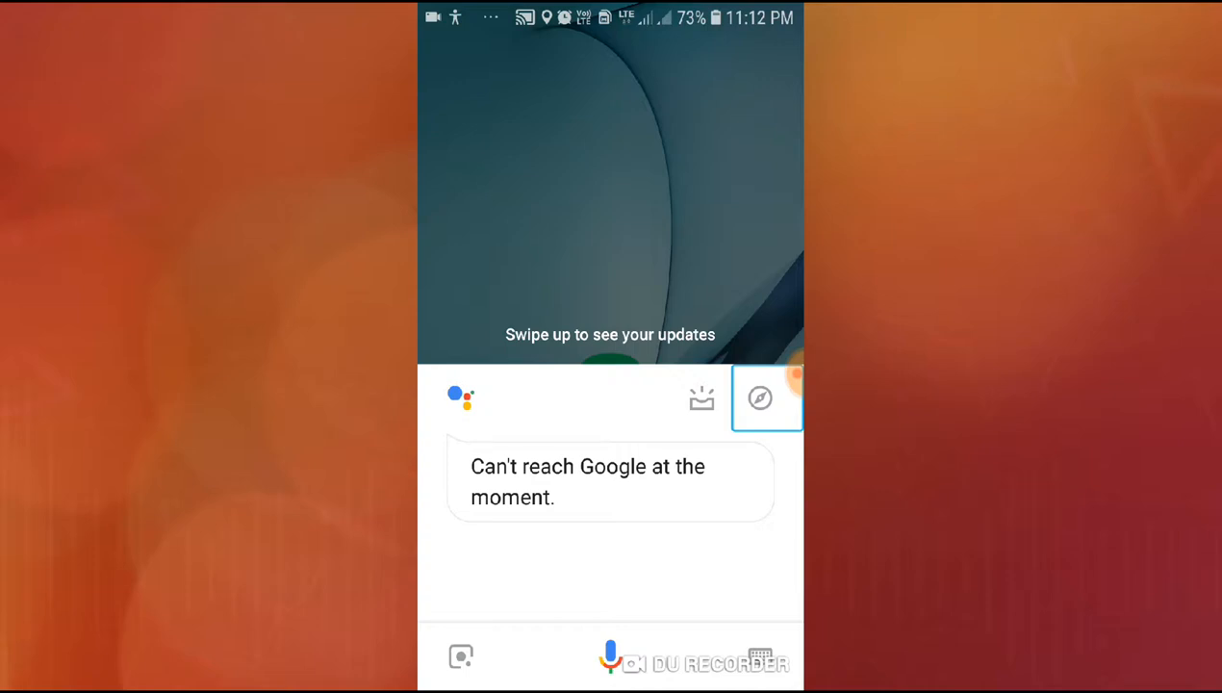
left_click(759, 398)
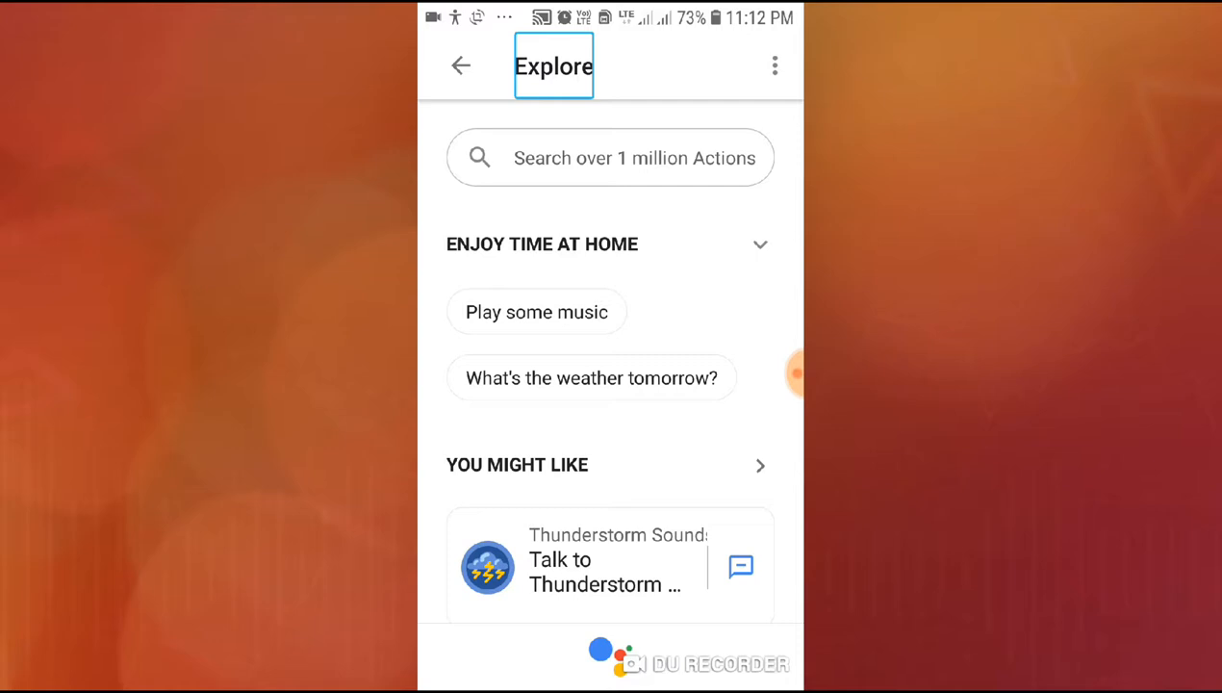
Bring up the Explore page's overflow menu with Account, Settings and Help options
left_click(775, 66)
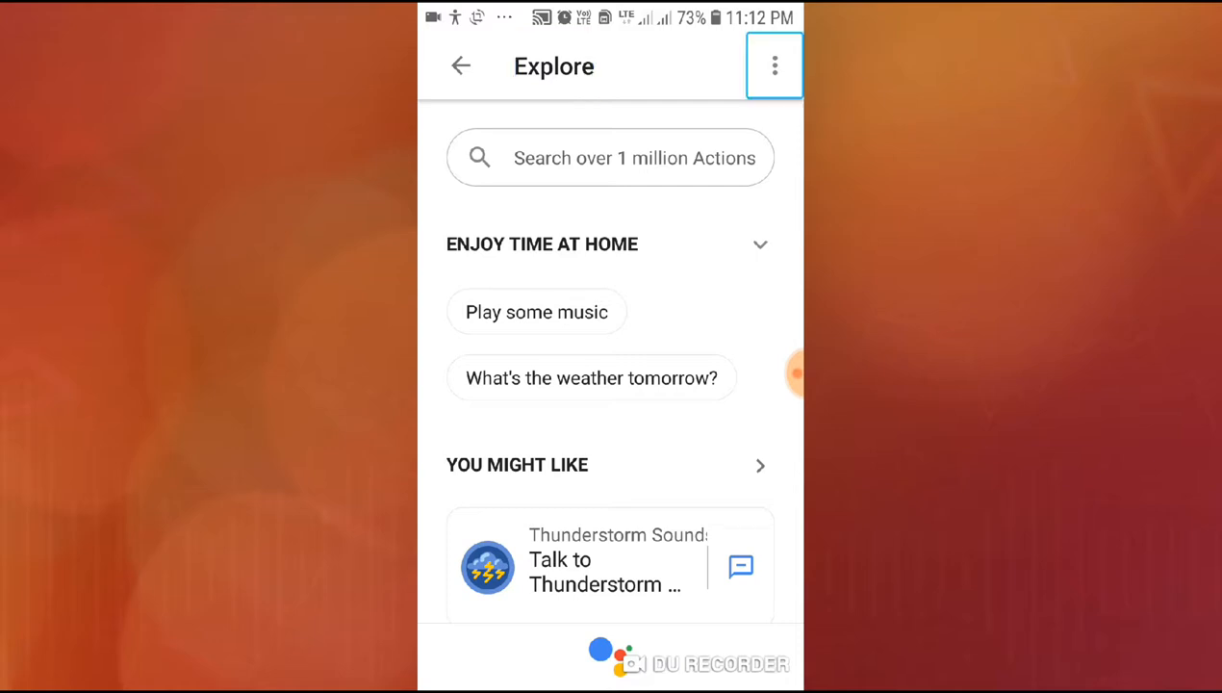
left_click(774, 66)
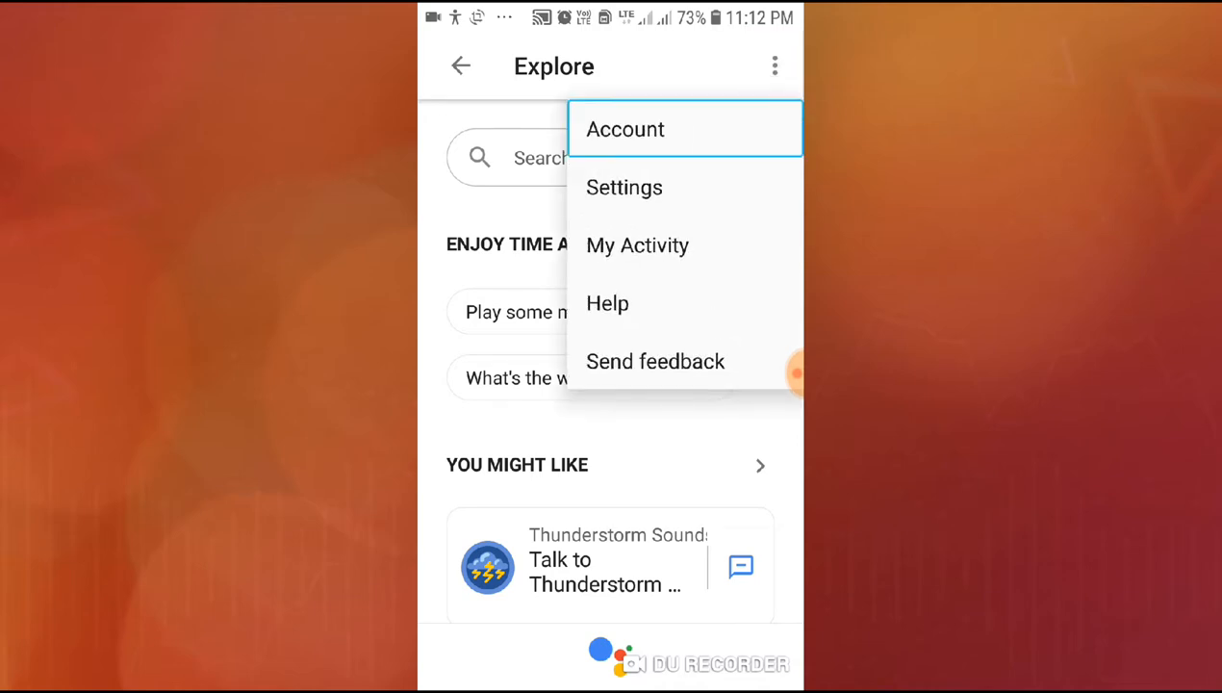
mouse_move(637, 244)
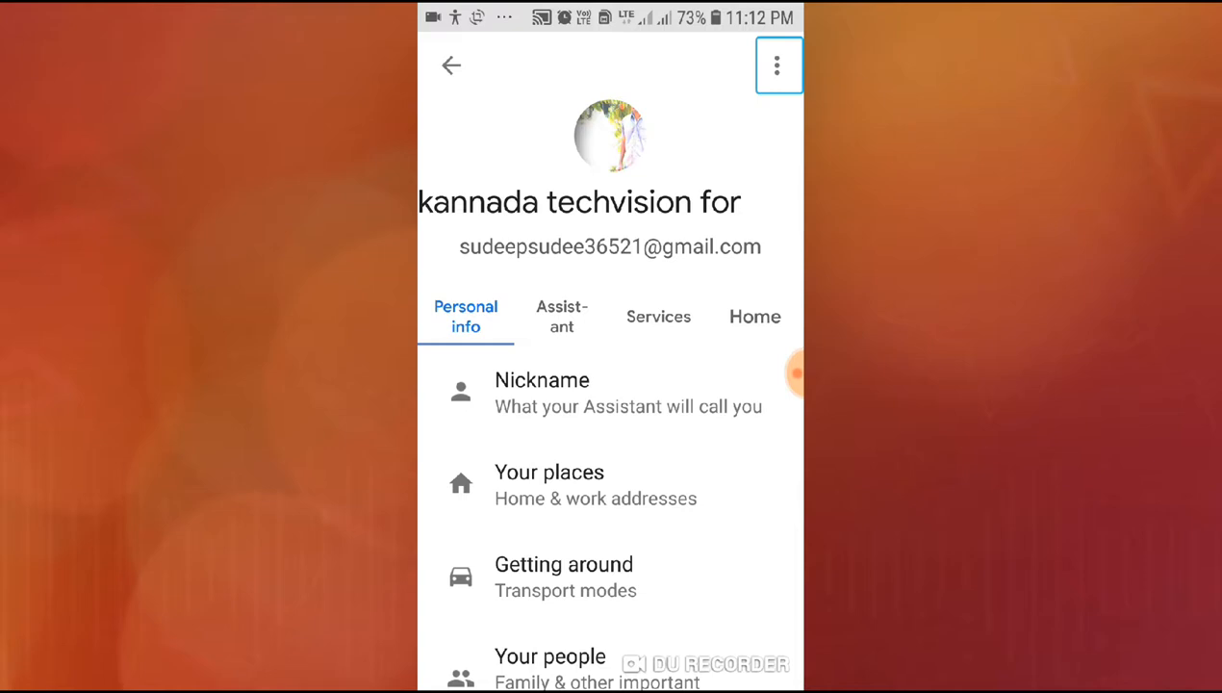
Show the Assistant tab with Languages, Assistant voice and Voice Match
left_click(577, 202)
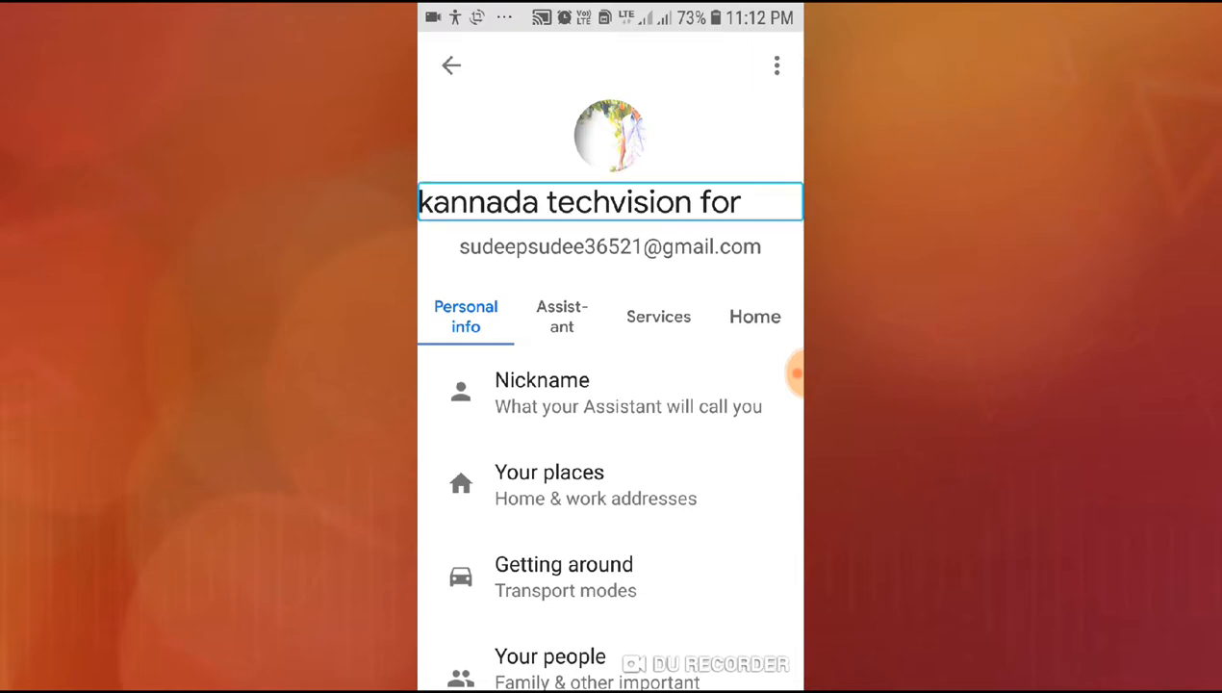
left_click(561, 316)
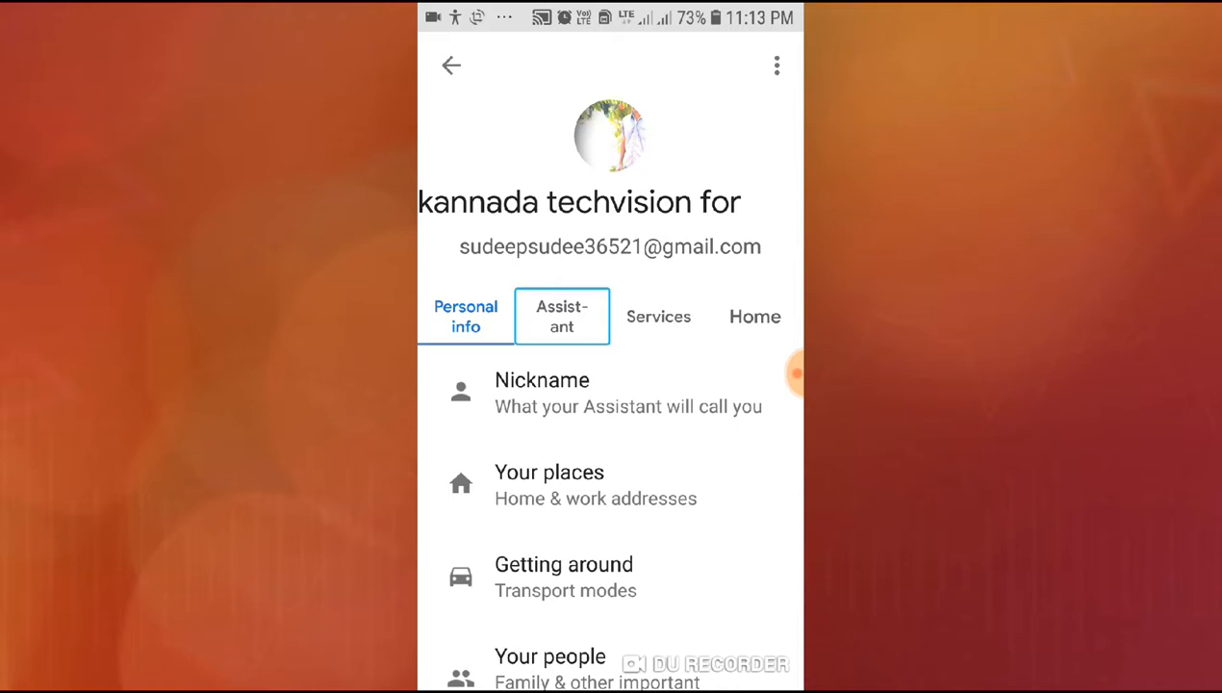
left_click(561, 316)
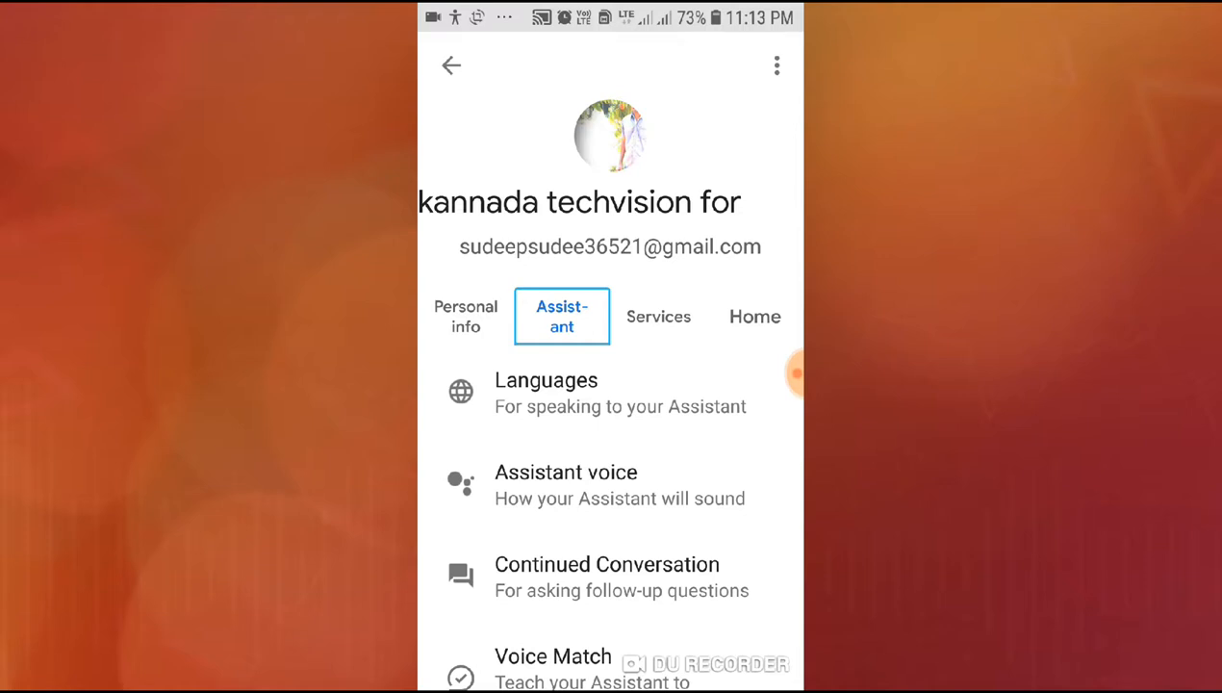
left_click(755, 317)
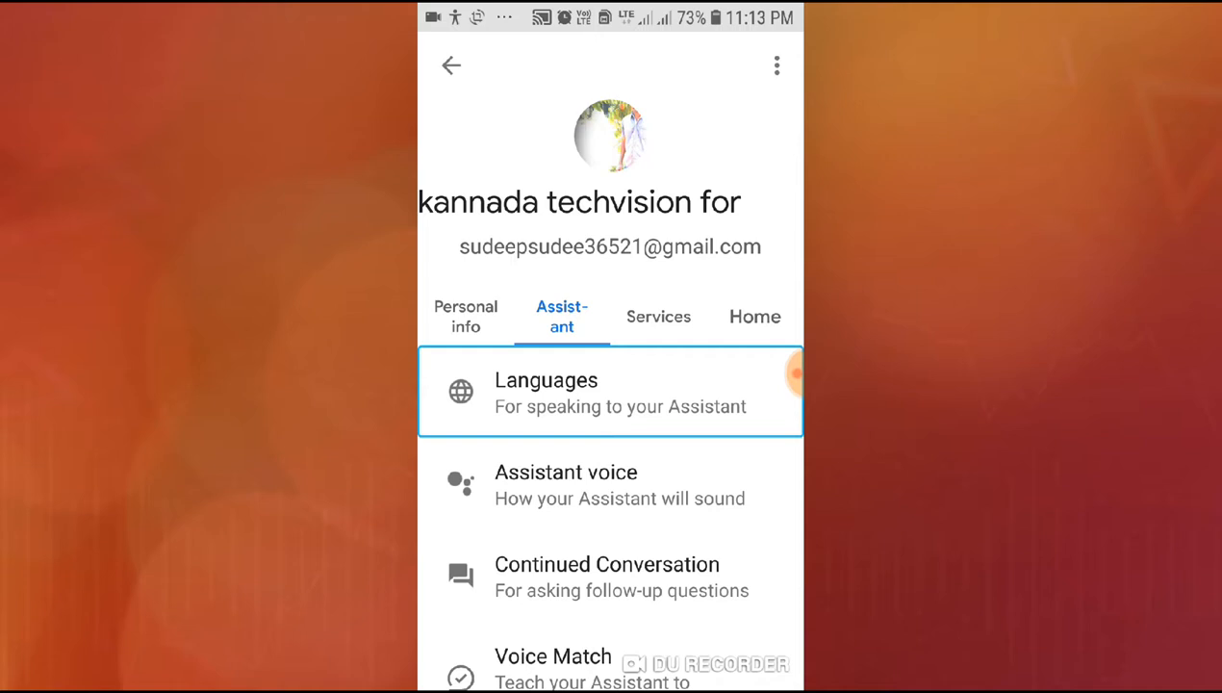
left_click(609, 484)
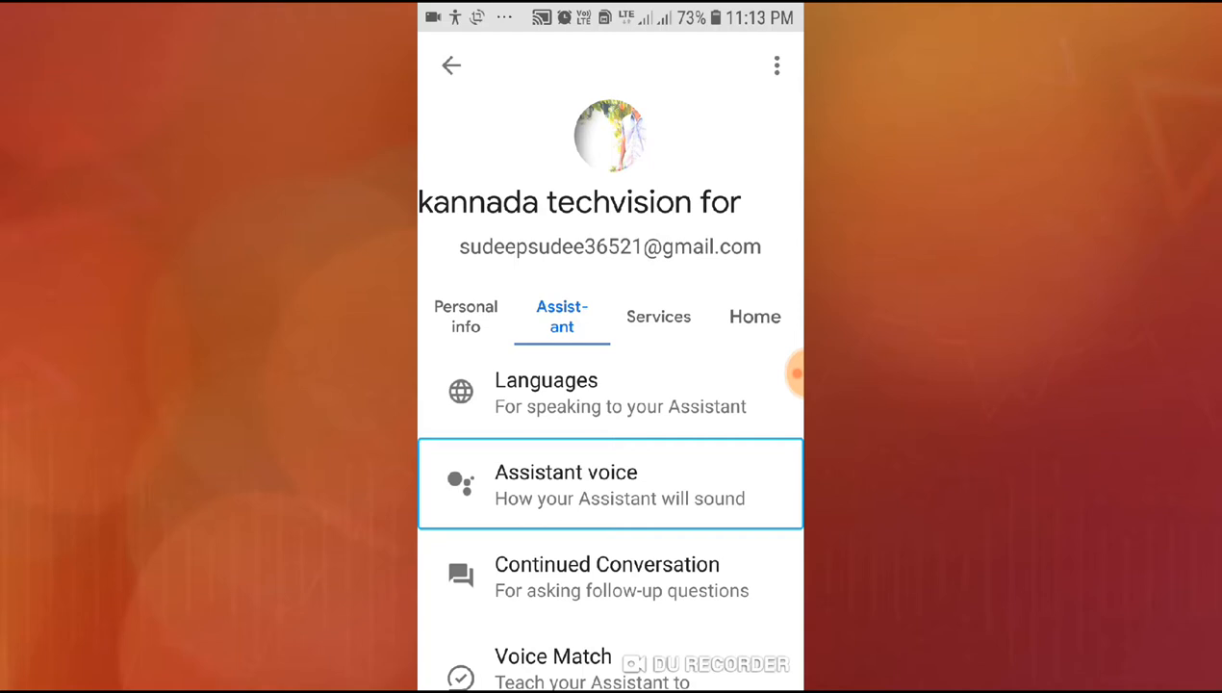
Open Assistant voice, showing Pink as the selected voice
left_click(609, 483)
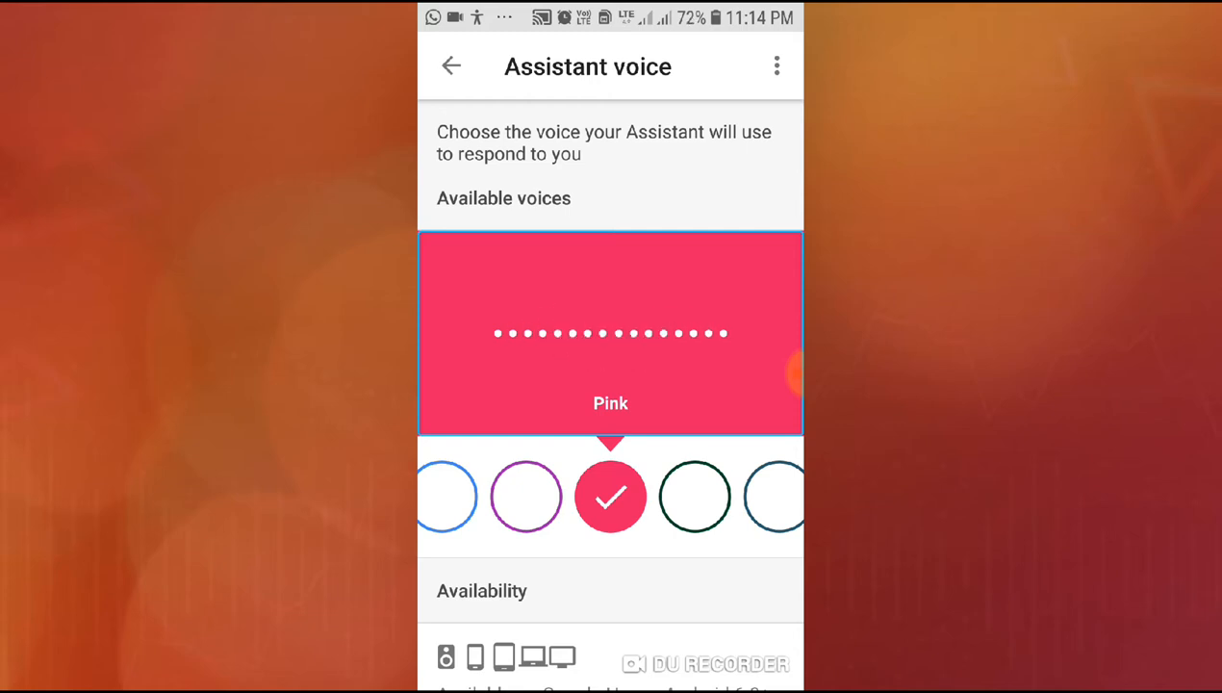
Select the dark green British Racing Green voice in place of Pink
left_click(694, 495)
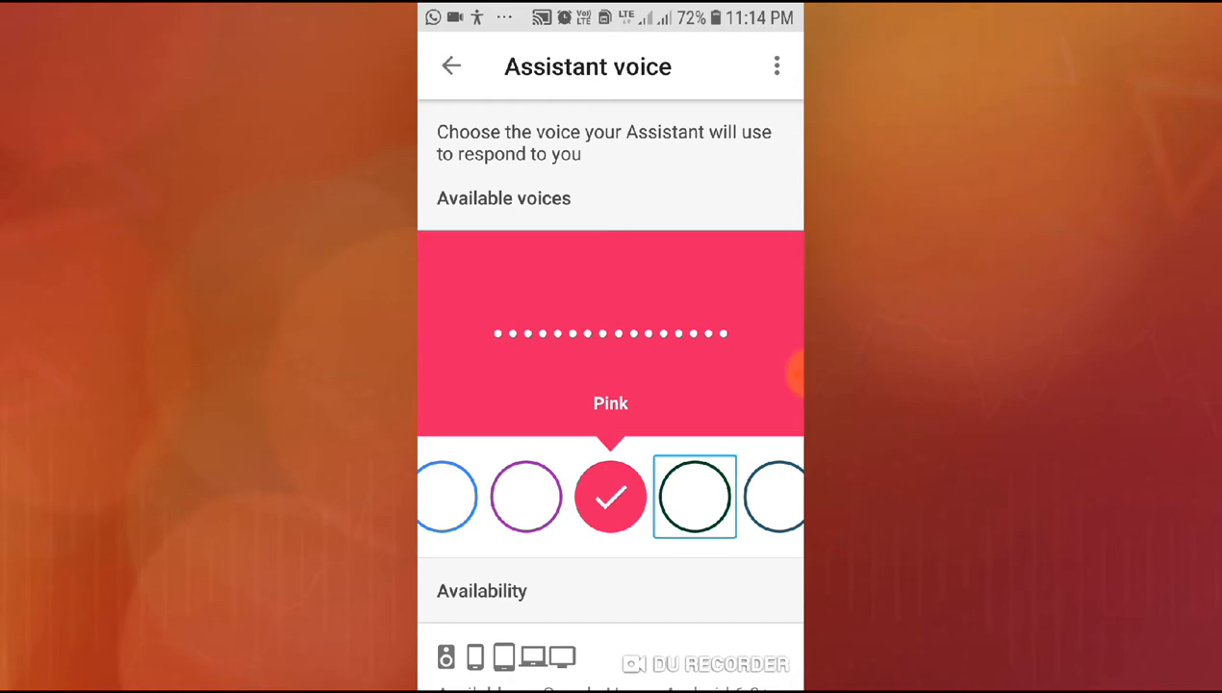
left_click(695, 496)
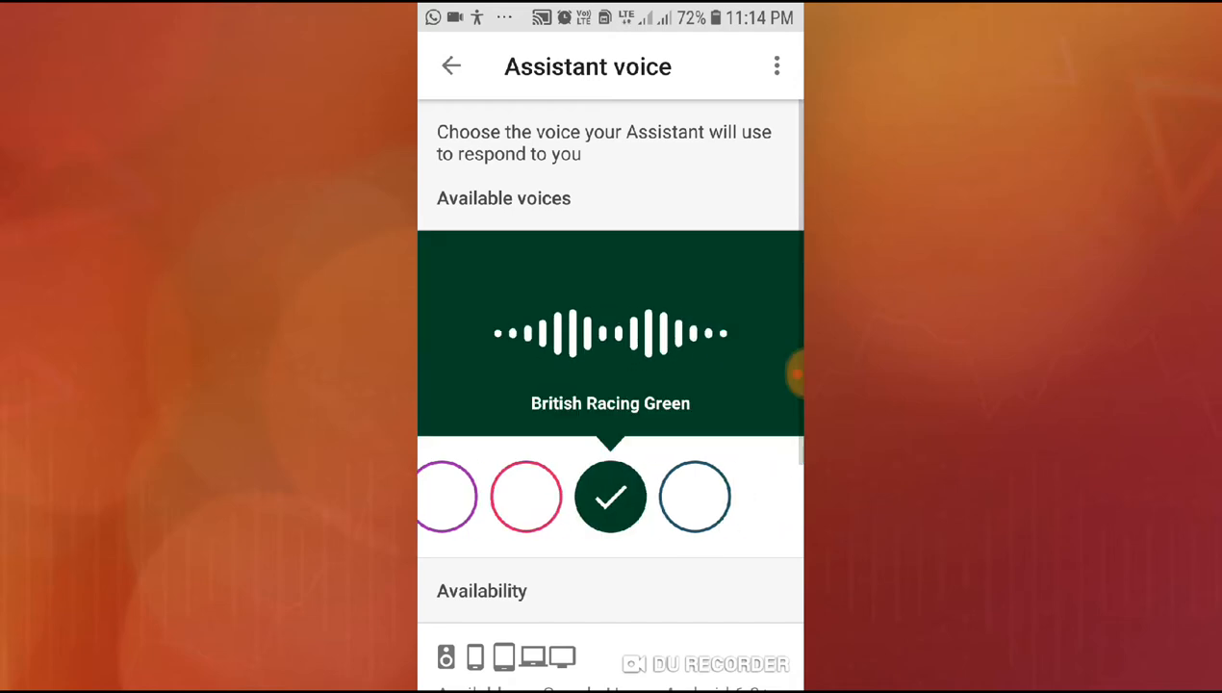